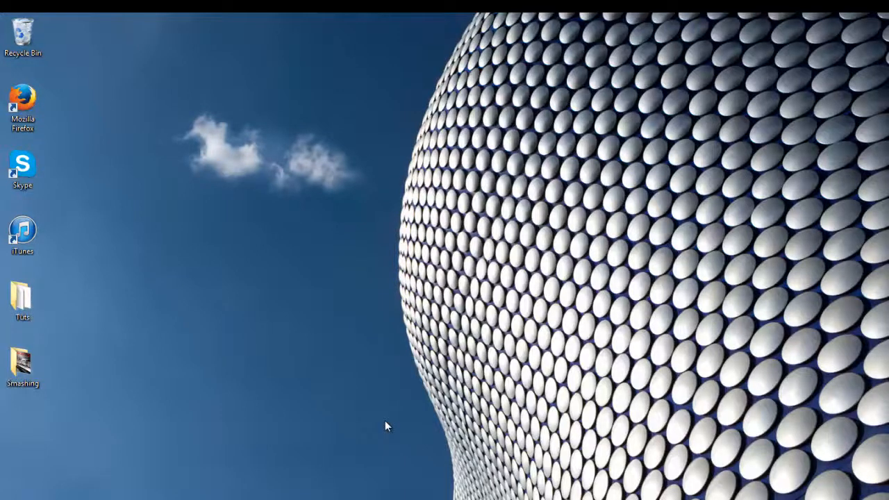
- Launch iTunes from its desktop shortcut
{"action": "left_click", "coordinate": [23, 232]}
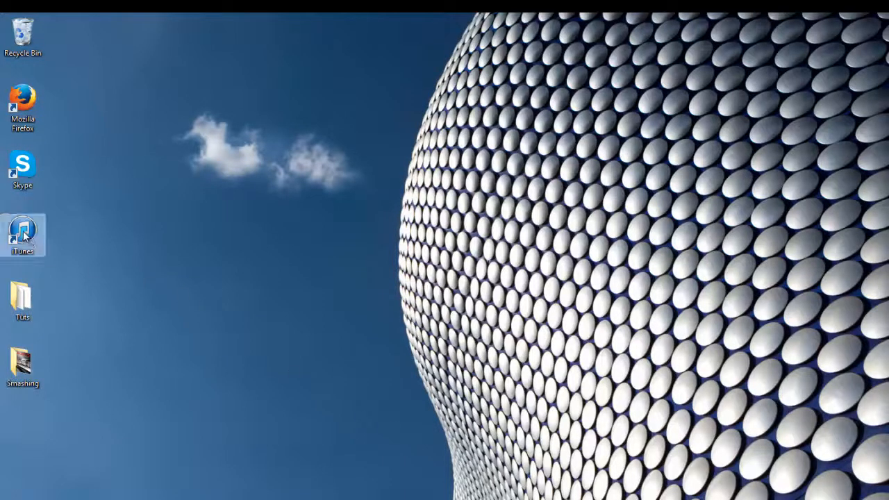
{"action": "left_click", "coordinate": [23, 235]}
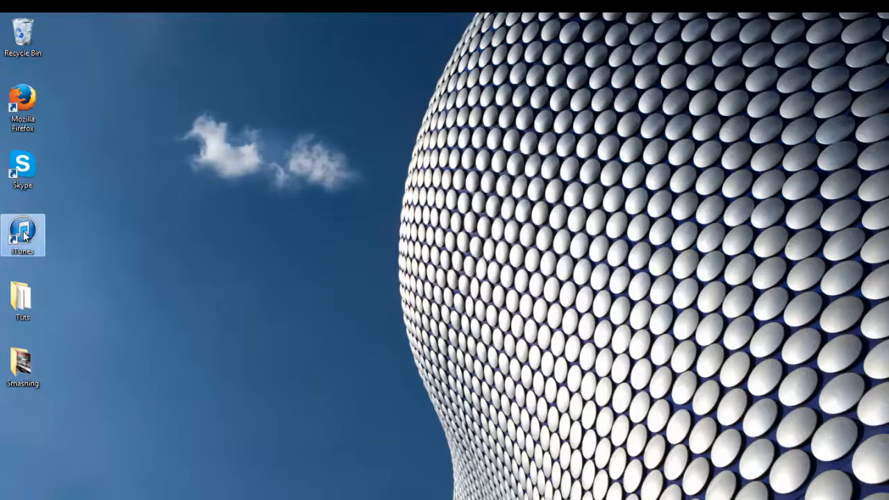
{"action": "double_click", "coordinate": [22, 234]}
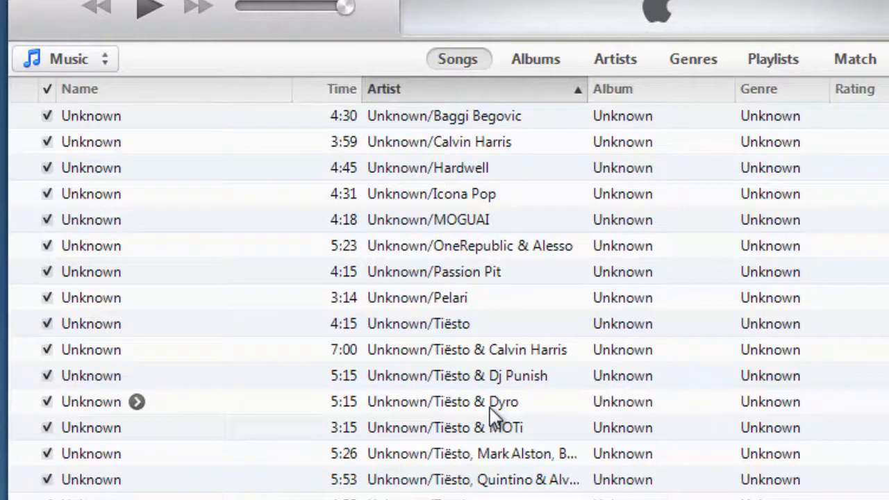
{"action": "mouse_move", "coordinate": [476, 424]}
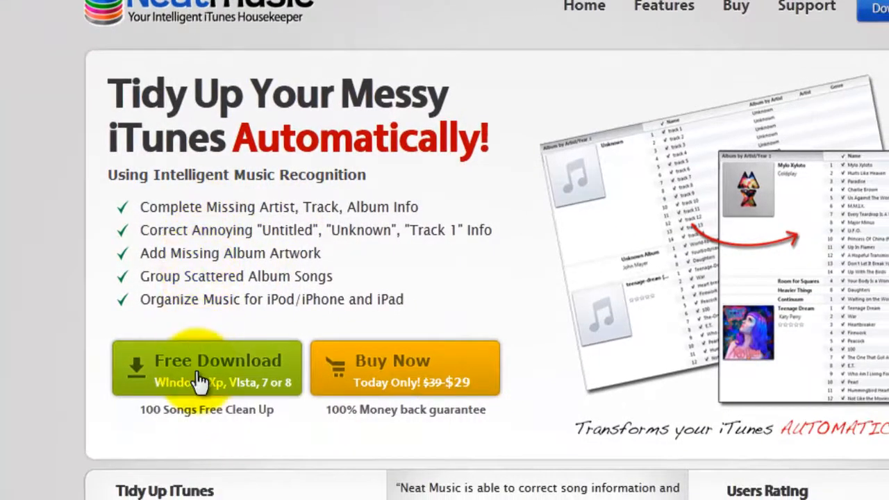
- Download and save the NeatSetup-1.2.1.1 installer from the NeatMusic site
{"action": "left_click", "coordinate": [206, 367]}
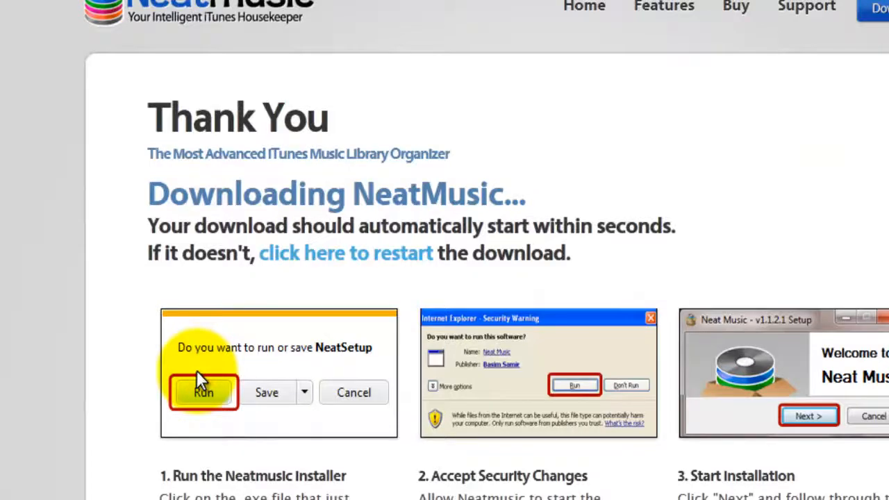
{"action": "left_click", "coordinate": [203, 392]}
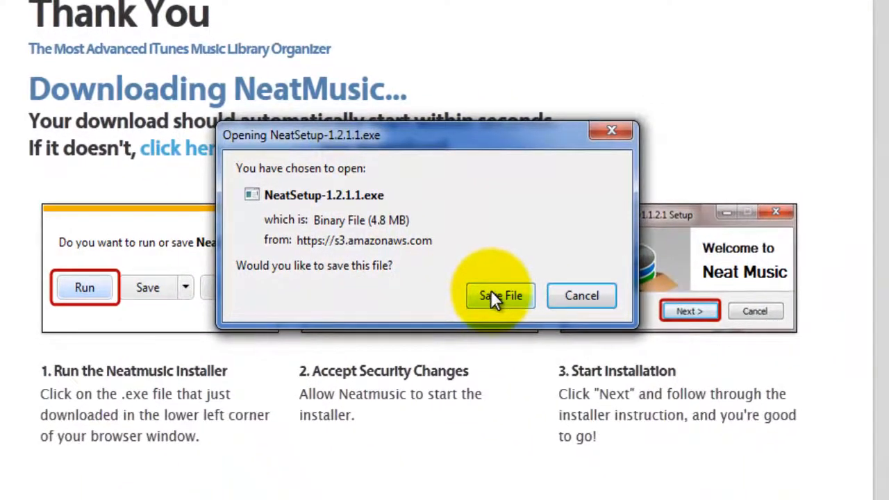
{"action": "left_click", "coordinate": [500, 295]}
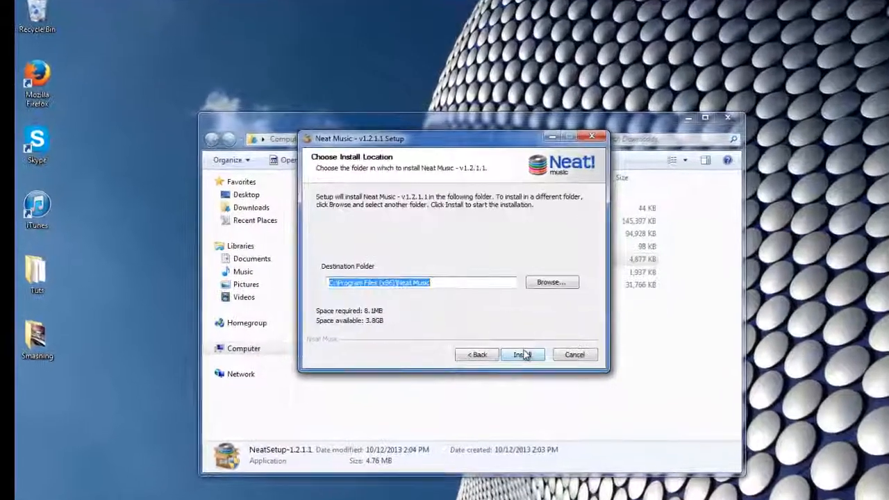
- Install Neat Music v1.2.1.1 to the default folder and launch it
{"action": "left_click", "coordinate": [523, 354]}
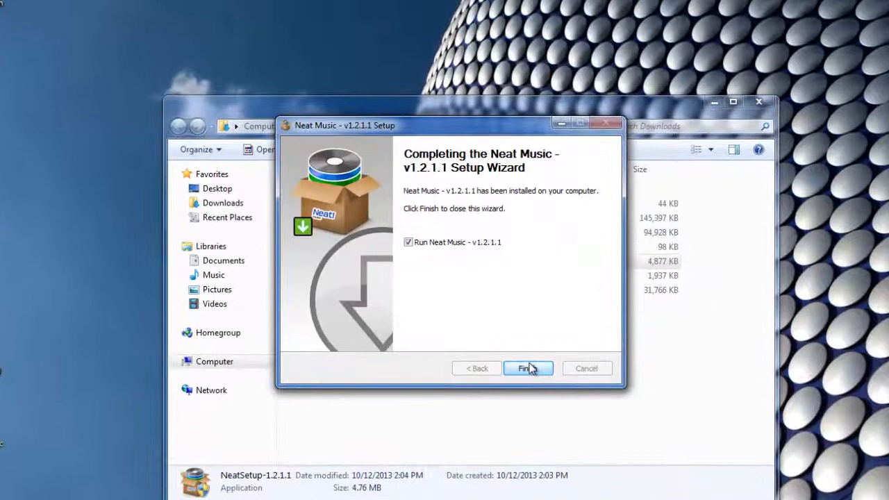
{"action": "left_click", "coordinate": [527, 369]}
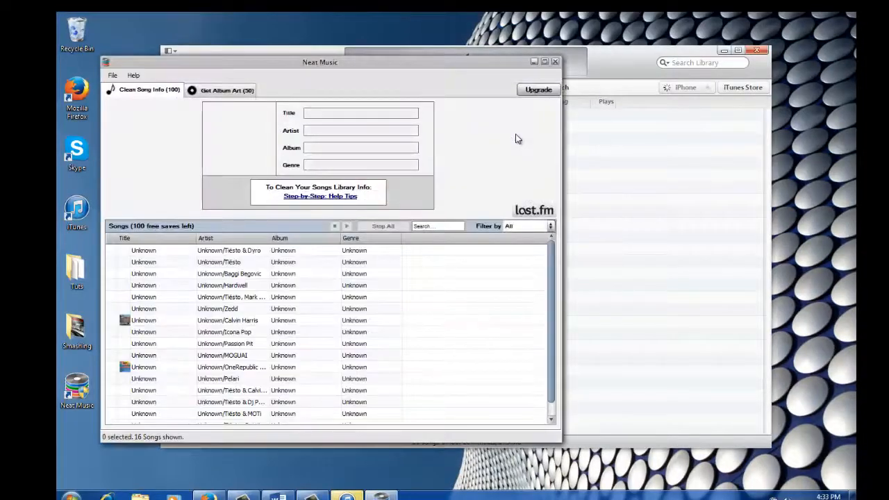
{"action": "left_click_drag", "start_coordinate": [319, 61], "coordinate": [414, 59]}
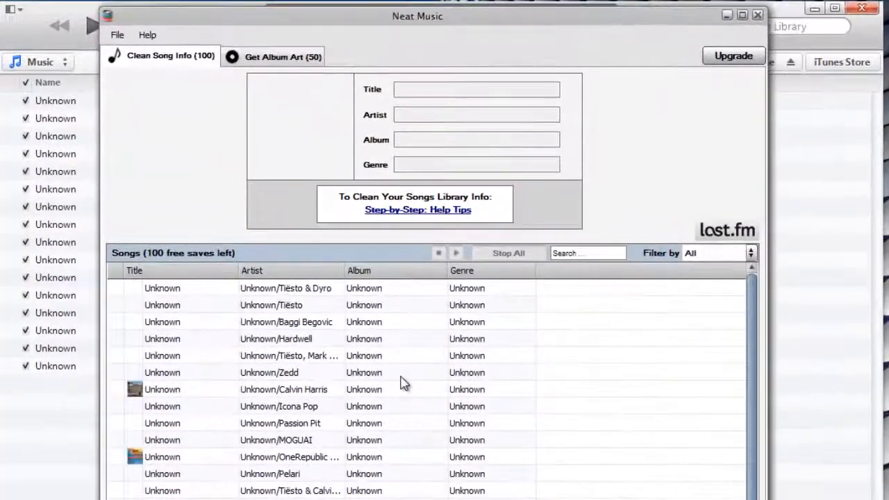
{"action": "scroll", "scroll_direction": "down", "scroll_amount": 3}
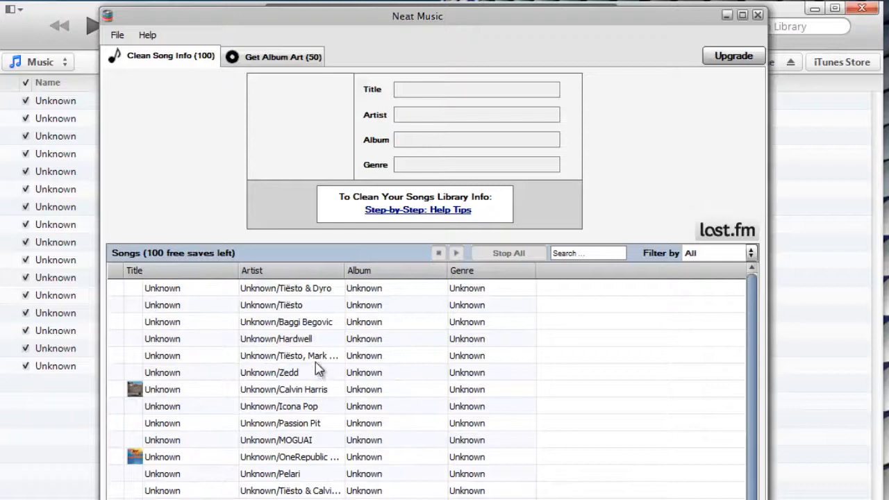
- Identify all 16 unknown songs, showing 'Paradise' by Tiësto & Dyro first
{"action": "left_click", "coordinate": [289, 355]}
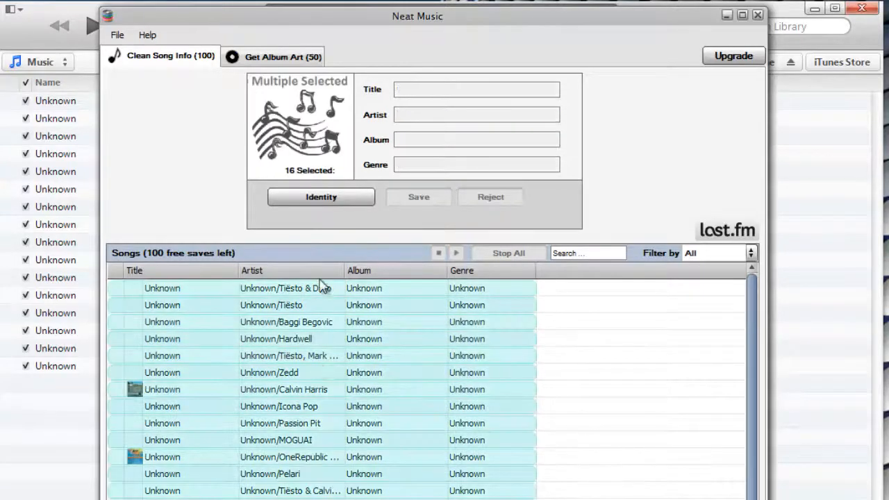
{"action": "mouse_move", "coordinate": [321, 196]}
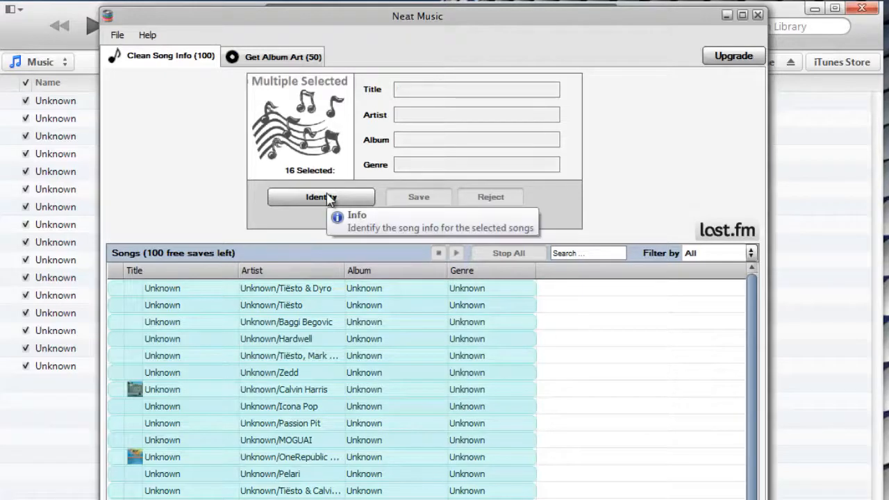
{"action": "left_click", "coordinate": [320, 197]}
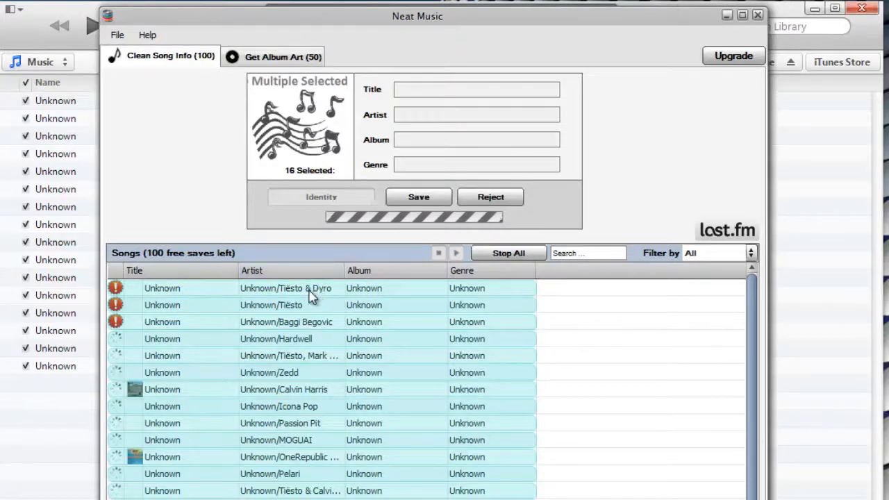
{"action": "left_click", "coordinate": [286, 288]}
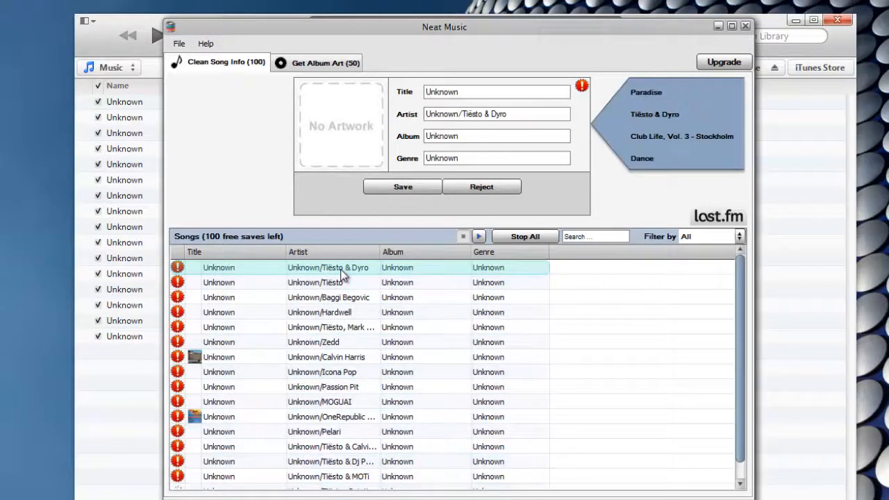
- Save the identified info for all 16 songs until each row is checked
{"action": "left_click", "coordinate": [524, 236]}
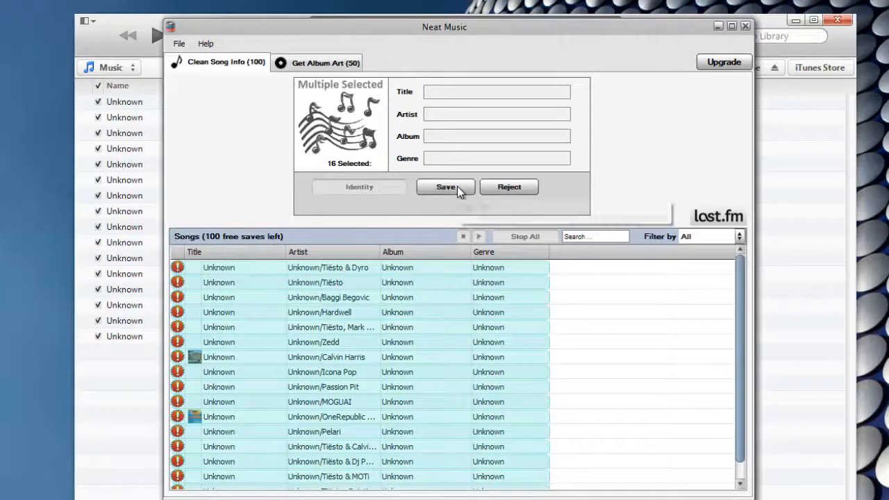
{"action": "left_click", "coordinate": [445, 186]}
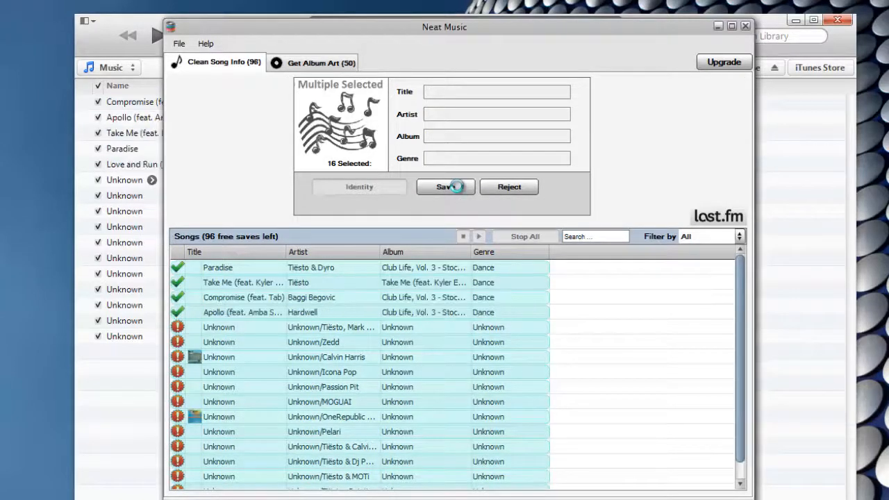
{"action": "left_click", "coordinate": [446, 187]}
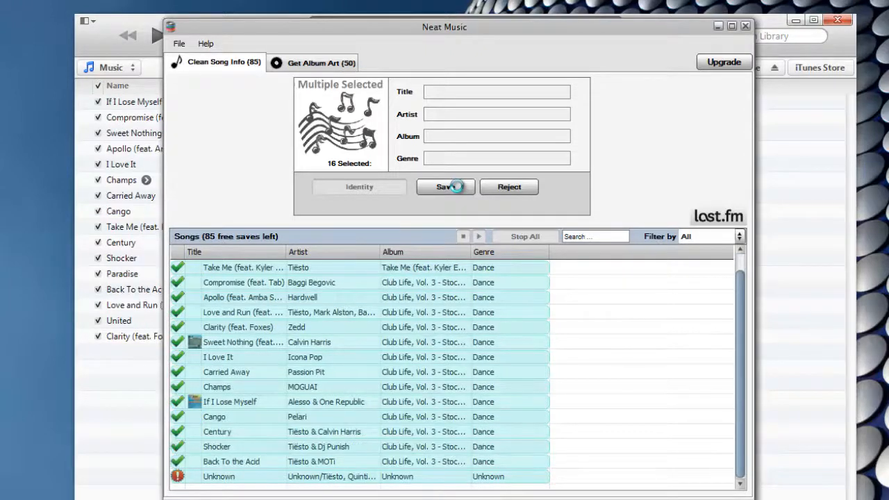
{"action": "left_click", "coordinate": [445, 187]}
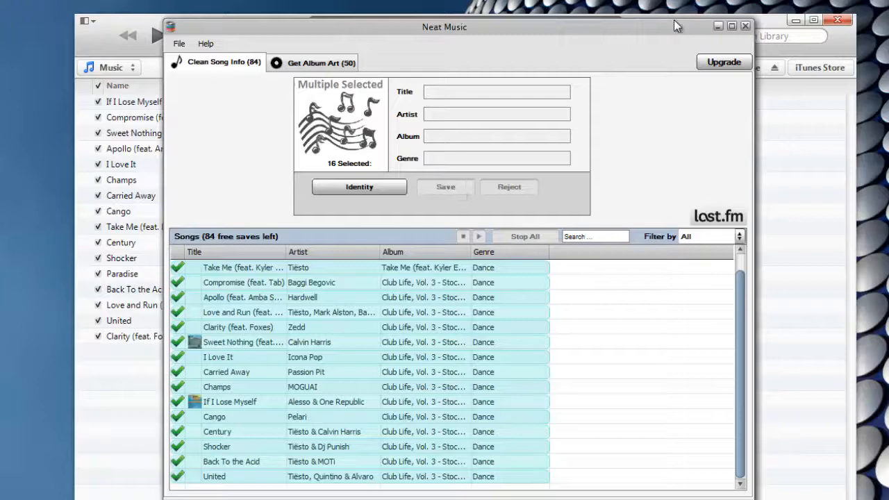
- Check the updated iTunes Songs list, then restore Neat Music
{"action": "left_click", "coordinate": [745, 25]}
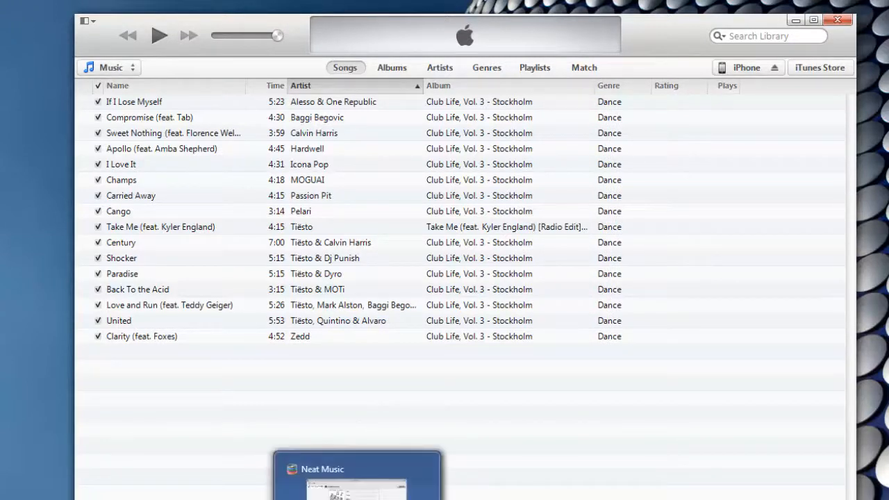
{"action": "left_click", "coordinate": [358, 469]}
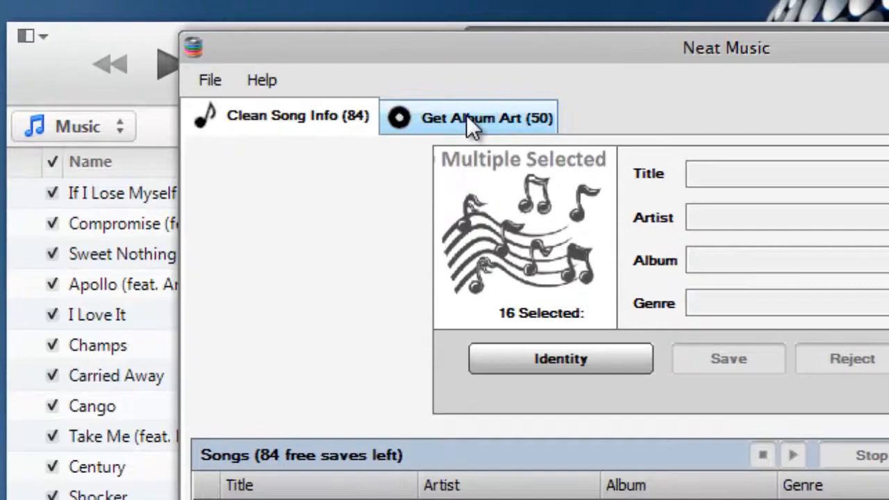
- Switch to the Get Album Art section listing the 16 albums
{"action": "left_click", "coordinate": [468, 117]}
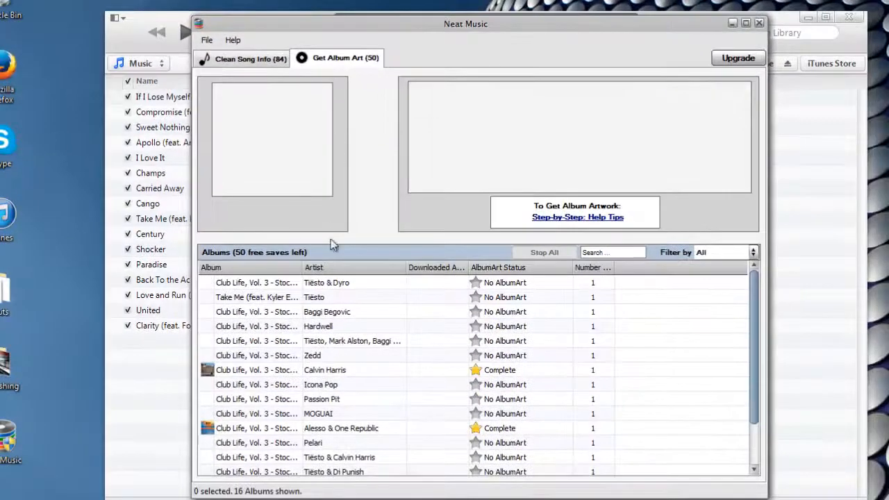
{"action": "mouse_move", "coordinate": [340, 292]}
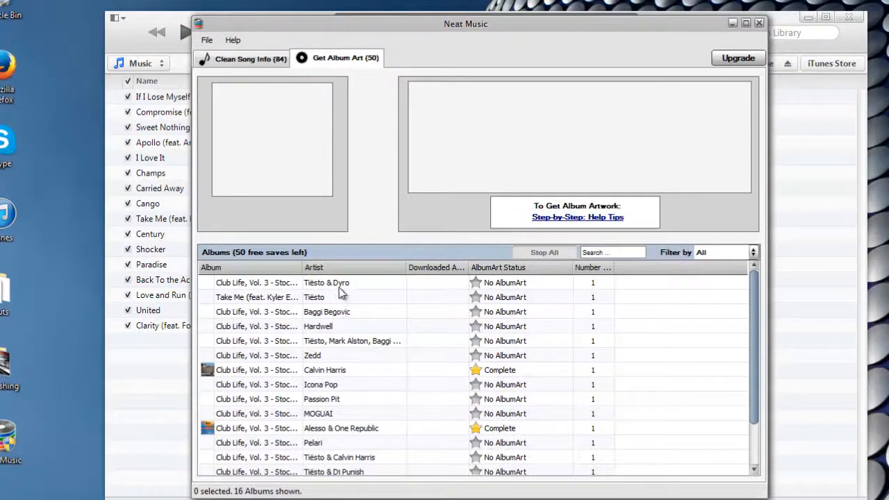
{"action": "mouse_move", "coordinate": [347, 347]}
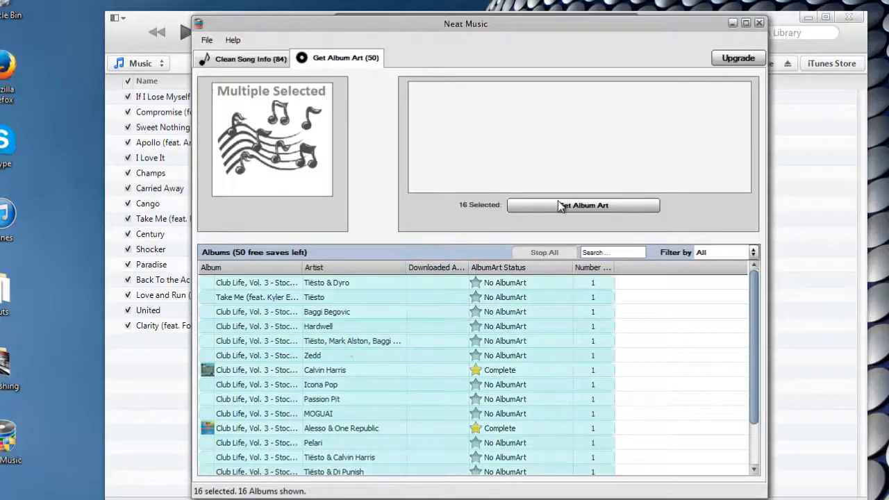
- Fetch album art and save the 600 X 600 cover to the Tiësto & Dyro album
{"action": "left_click", "coordinate": [584, 205]}
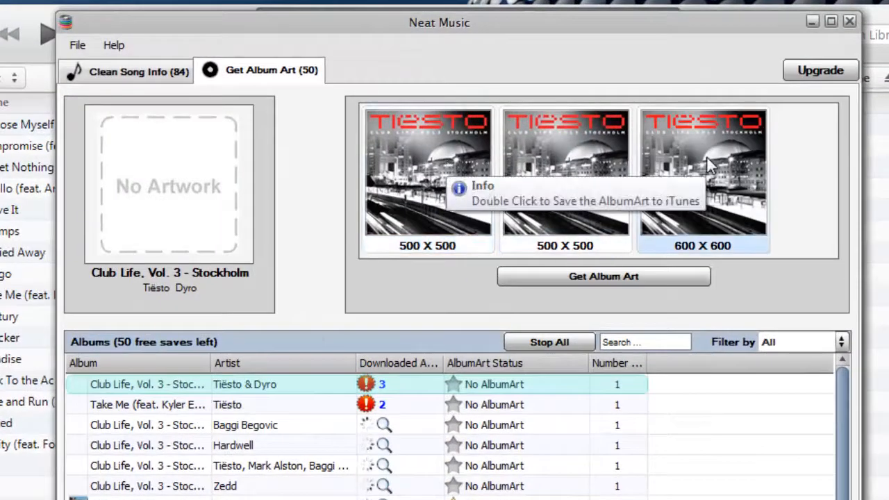
{"action": "double_click", "coordinate": [702, 178]}
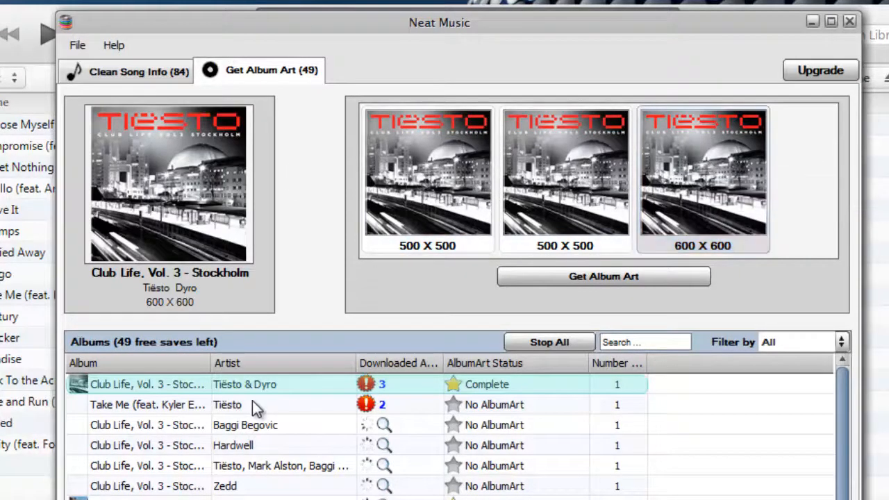
{"action": "left_click", "coordinate": [148, 404]}
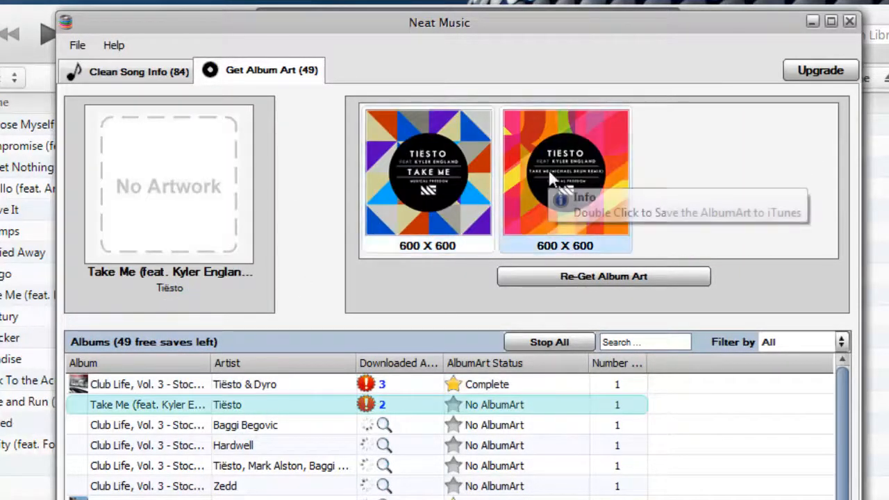